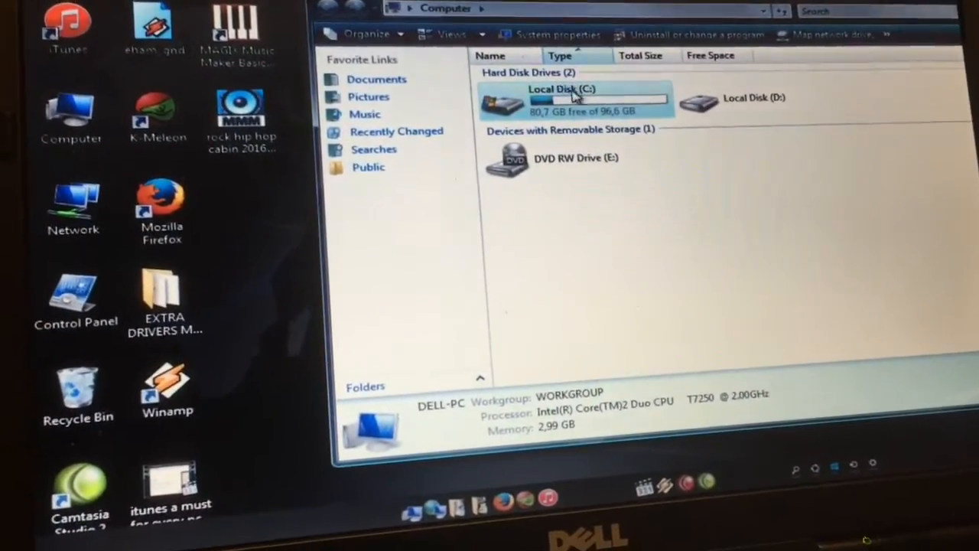
Step: Open the Properties window for Local Disk (C:) from its right-click menu in Computer
right_click(563, 91)
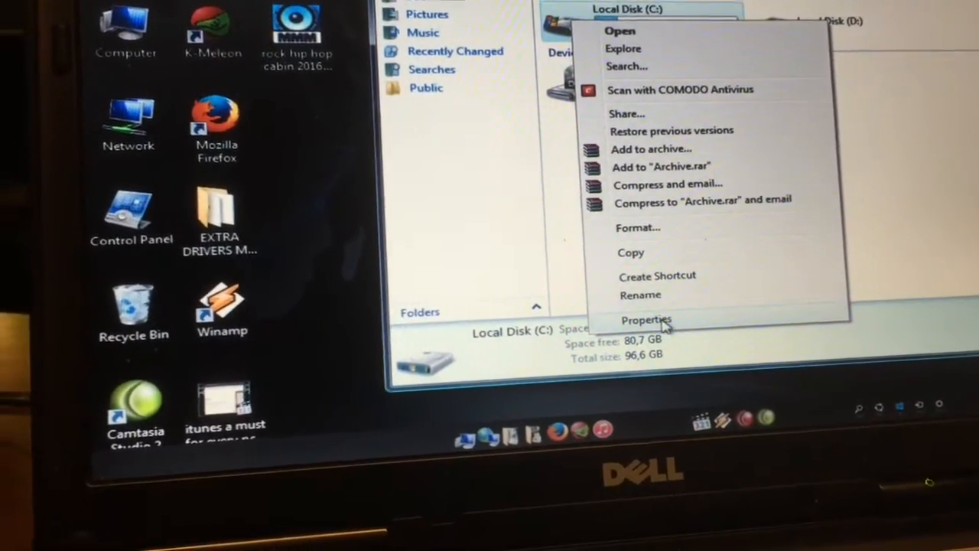
click(645, 319)
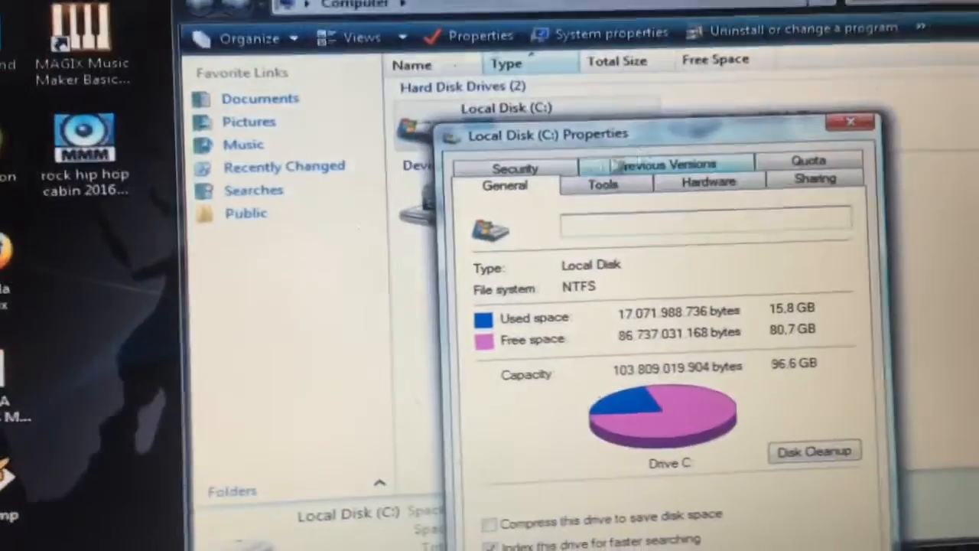
Step: Show the Tools tab and start Check Now to reach the Check Disk options
click(603, 184)
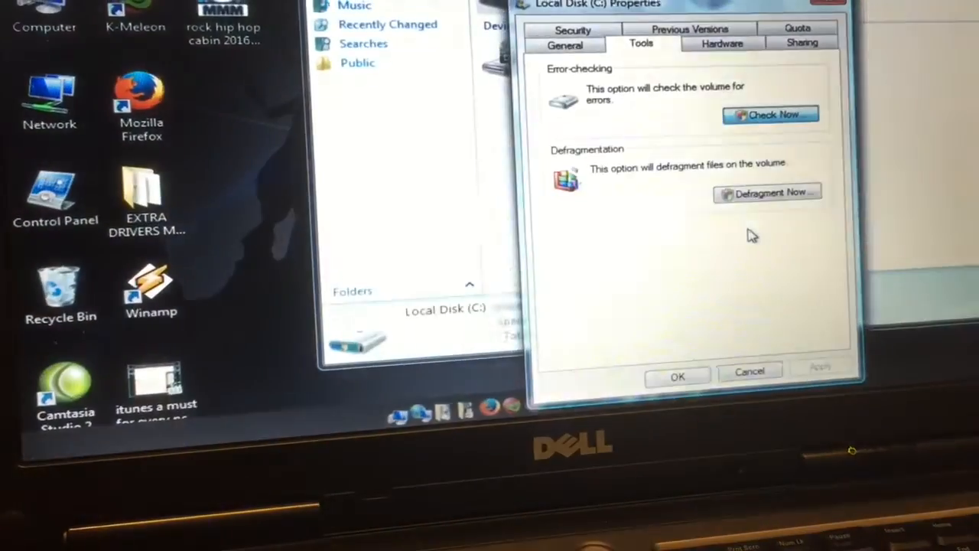
click(771, 114)
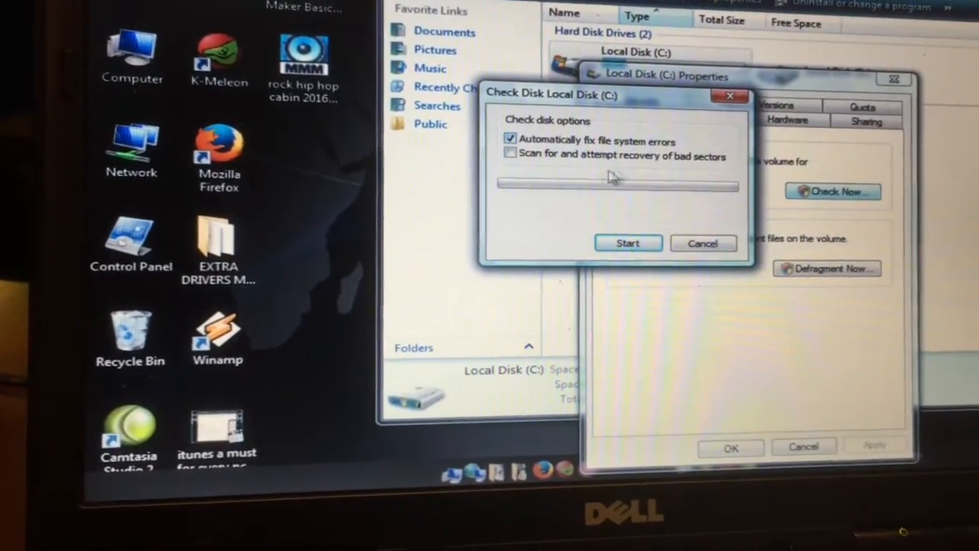
Step: Toggle bad-sector scanning on and off, then cancel Check Disk without running a scan
click(511, 156)
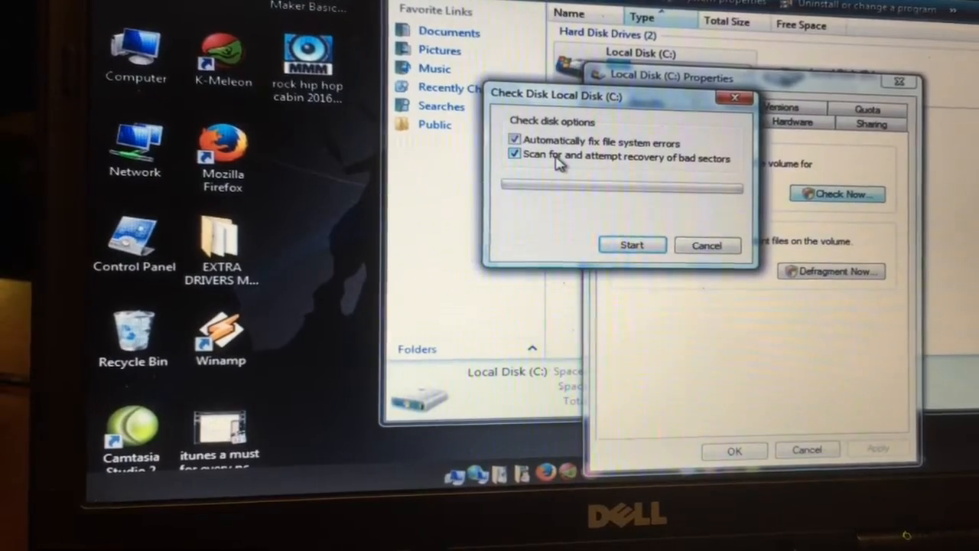
click(514, 153)
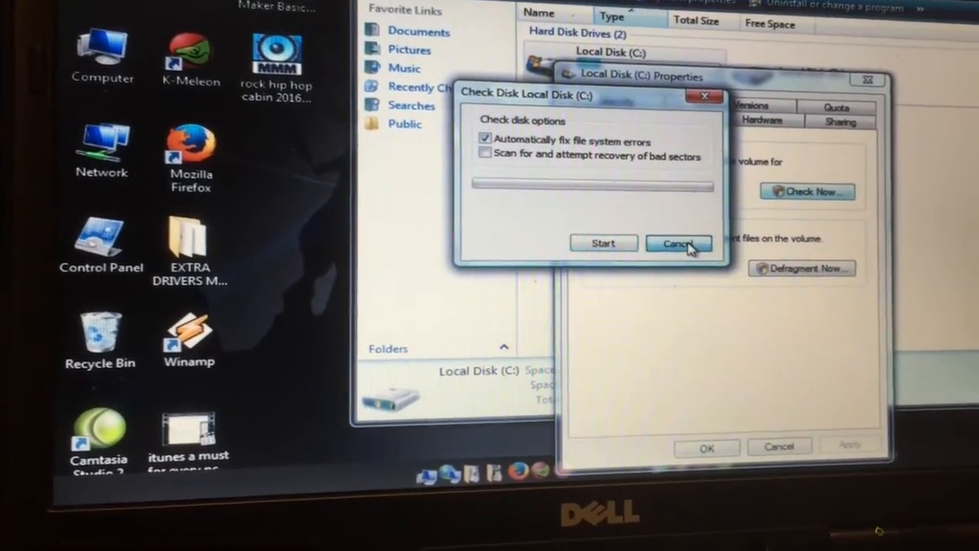
click(677, 244)
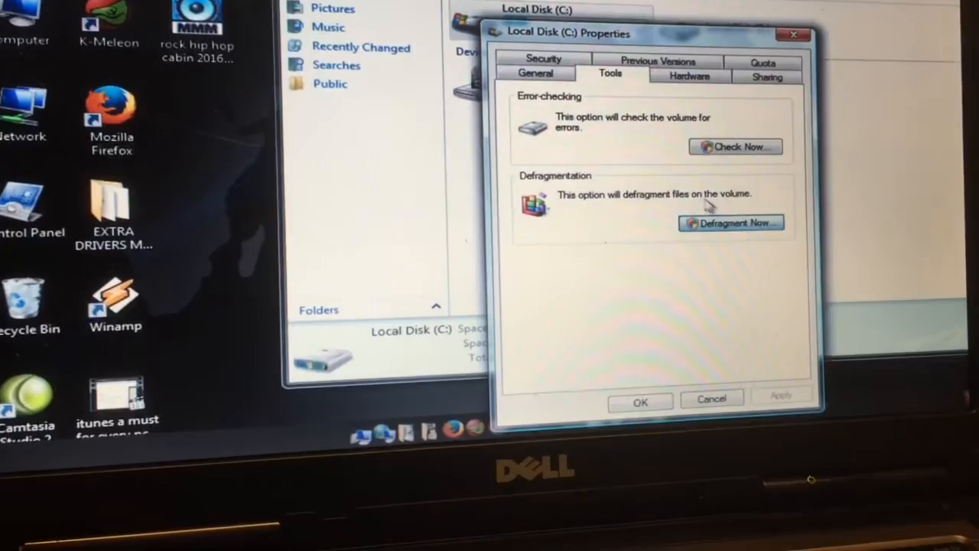
Step: Launch Disk Defragmenter from the Tools tab, showing the weekly defragmentation schedule
click(732, 223)
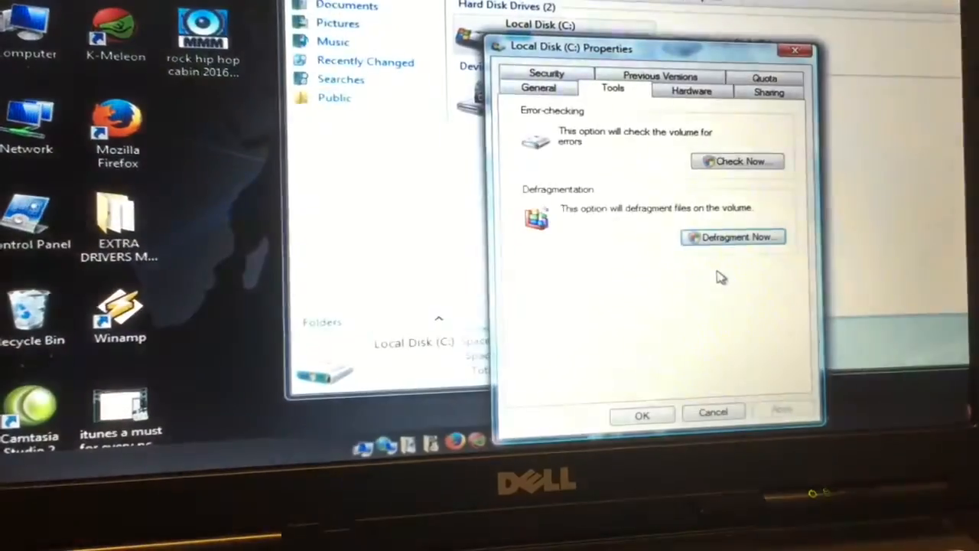
click(733, 236)
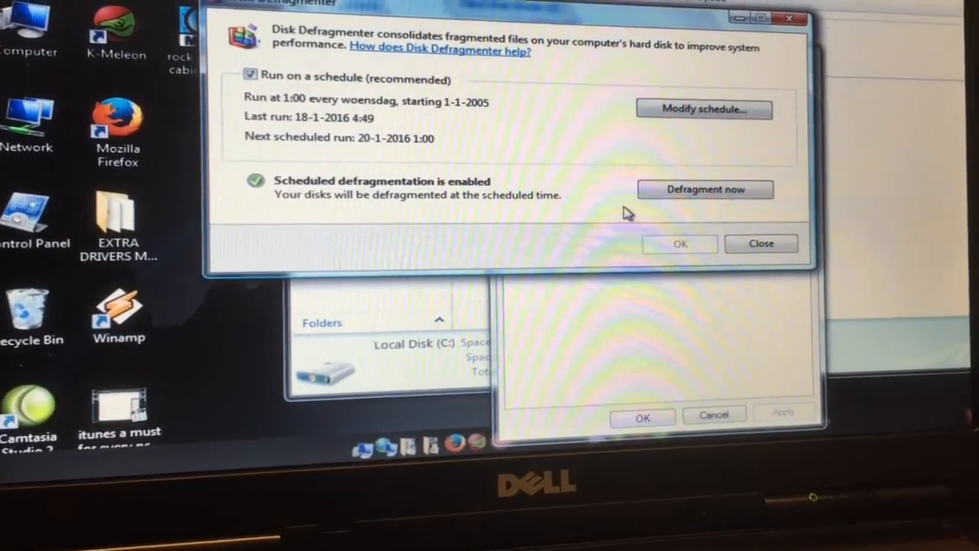